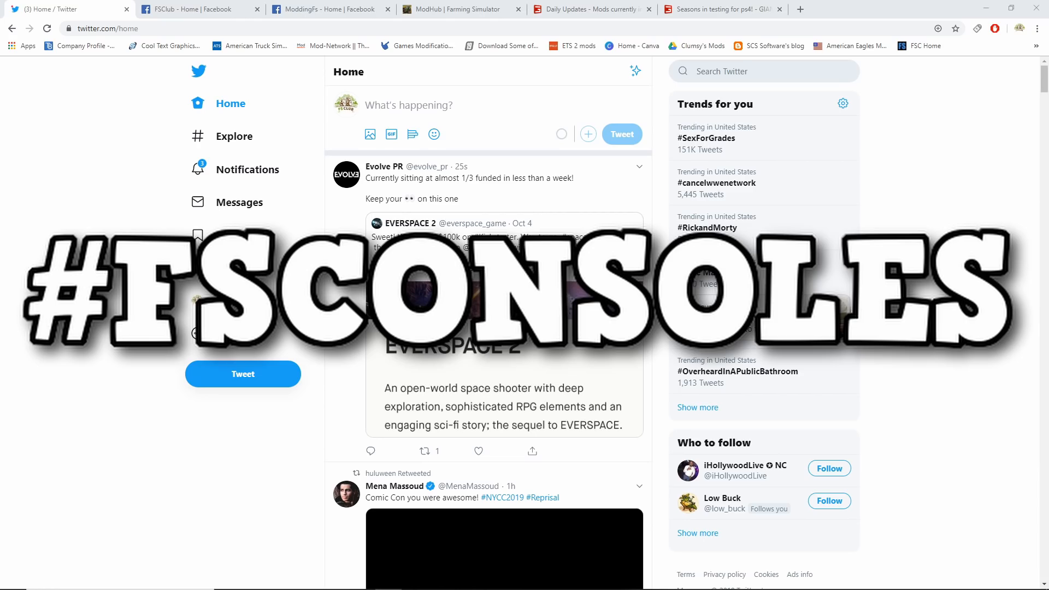
Step: Switch to the FSClub Facebook page to see its recent posts and FS Daily News link
left_click(198, 8)
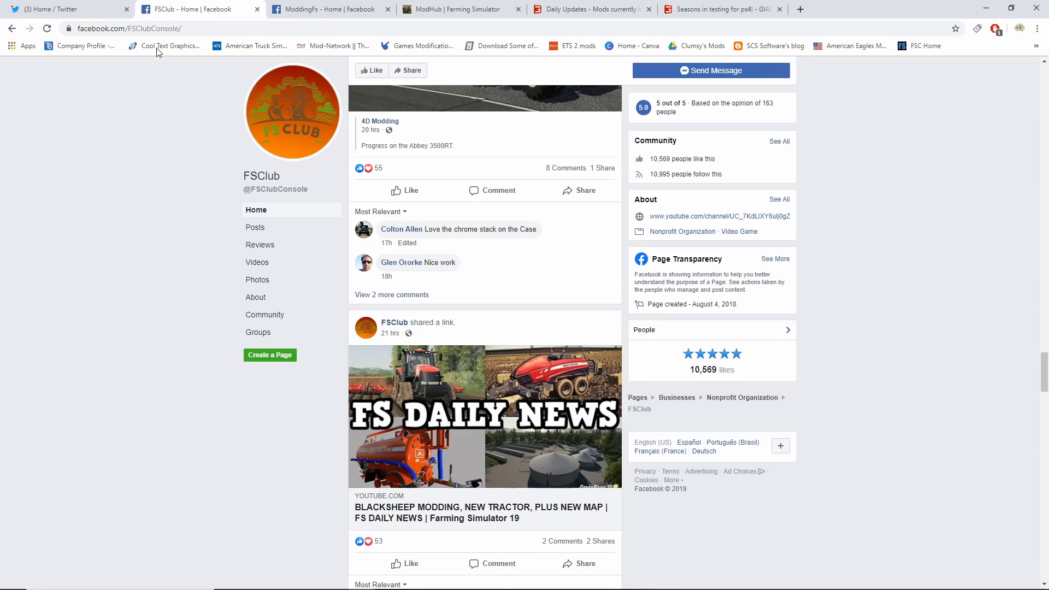
mouse_move(160, 158)
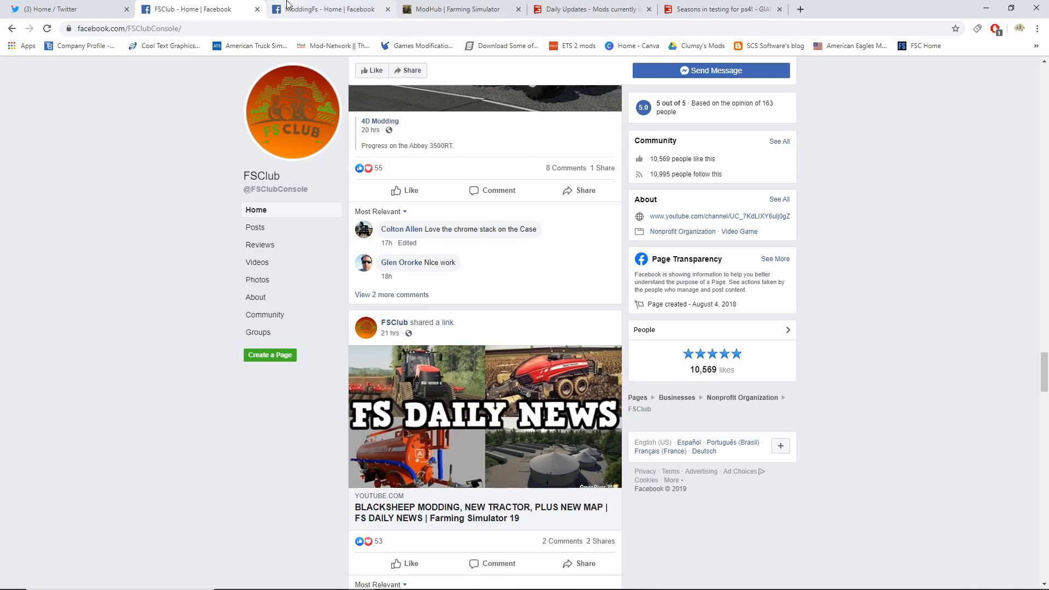
Step: Switch to the ModdingFs Facebook page and scroll to the pinned New Holland 180-55 post
left_click(327, 9)
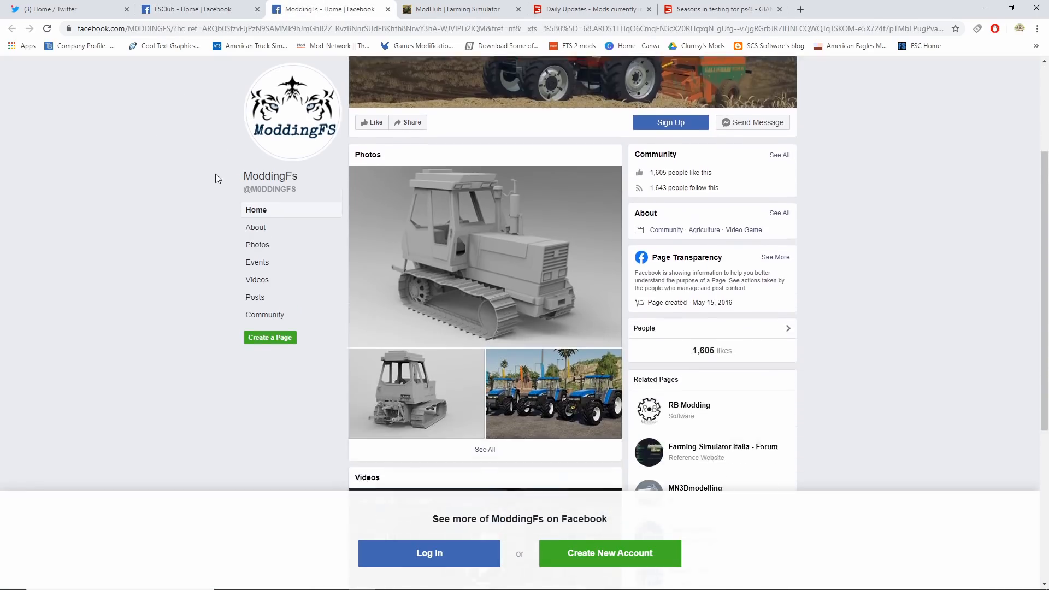
scroll("down", 3)
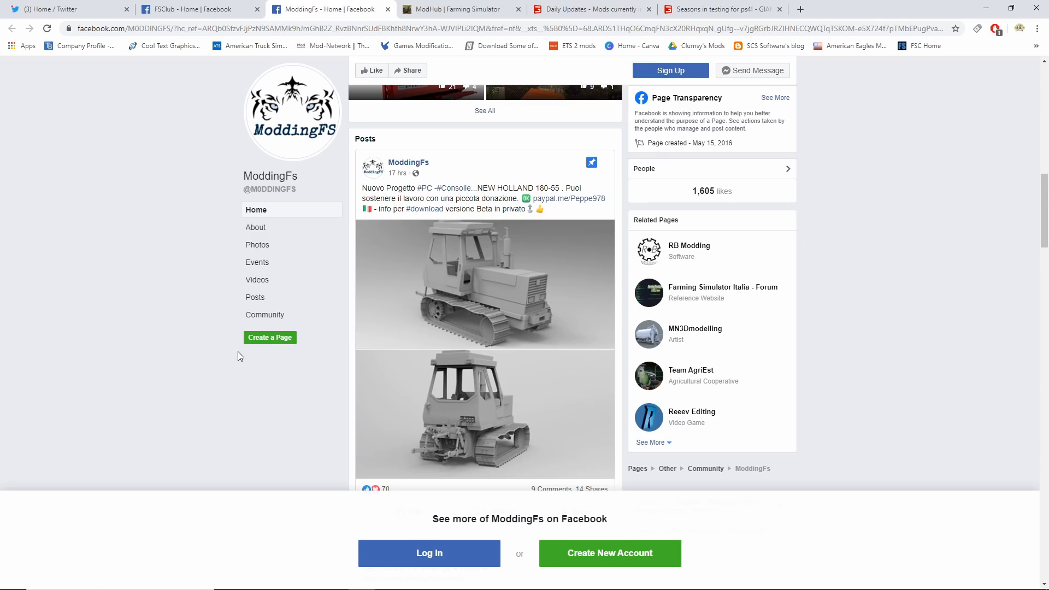
mouse_move(415, 18)
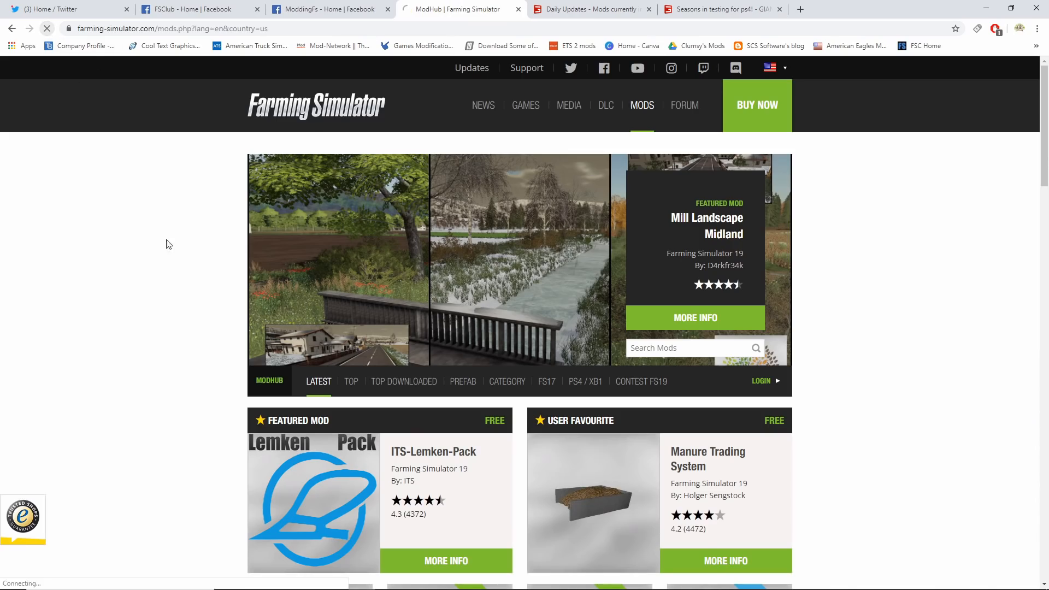
Step: Scroll ModHub to the latest mods like Bruns MBA 12000 and The Great Pumpkin
scroll("down", 3)
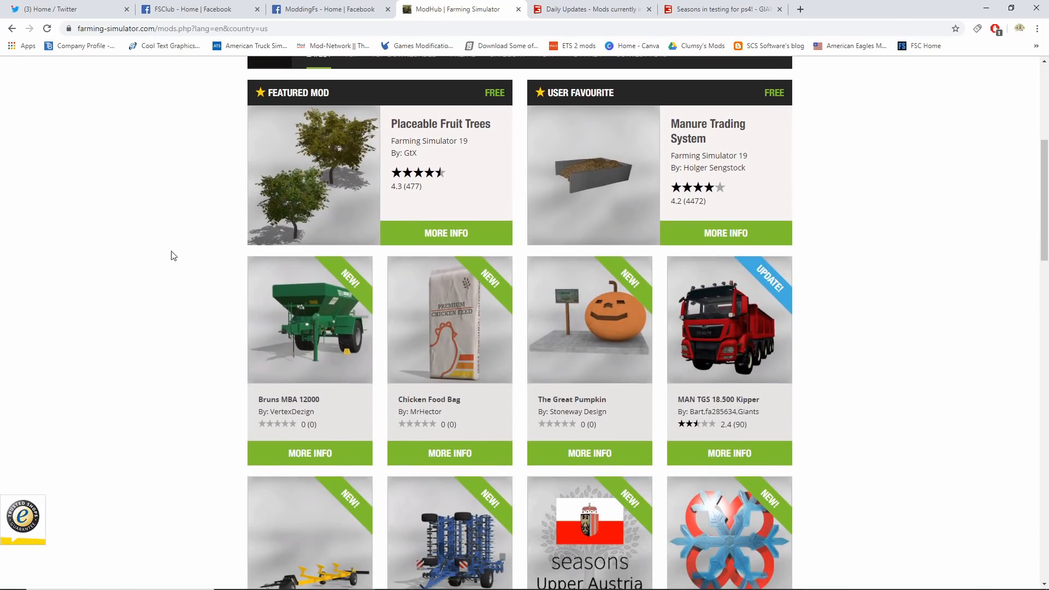
scroll("down", 3)
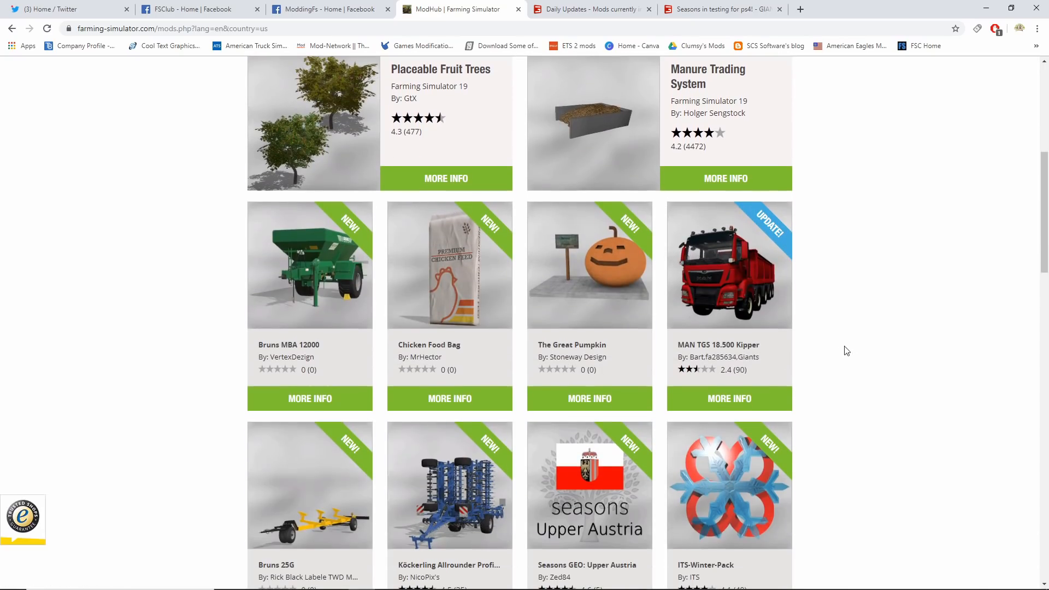
mouse_move(766, 382)
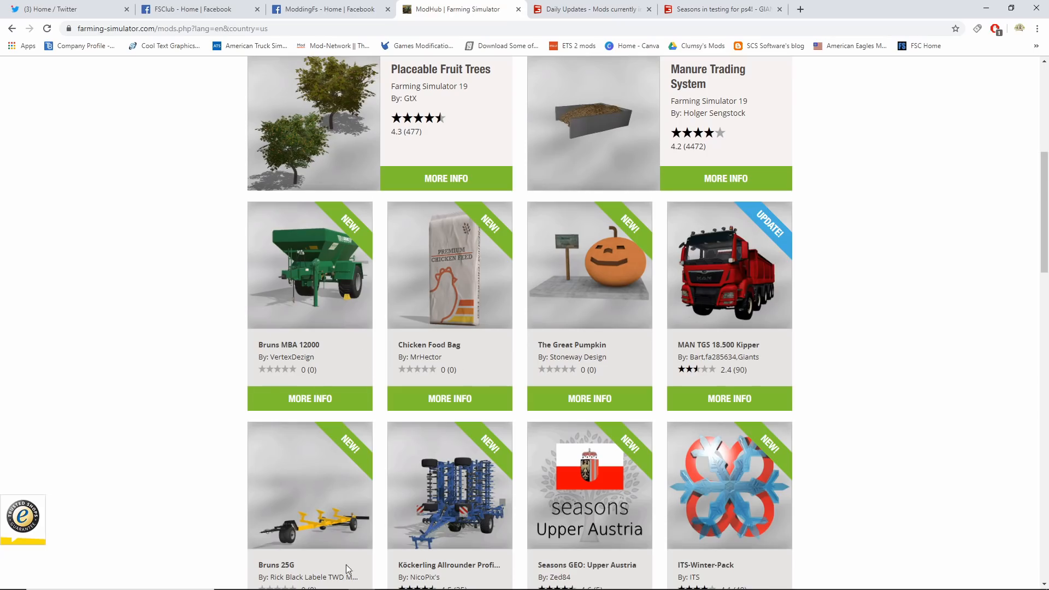
mouse_move(318, 464)
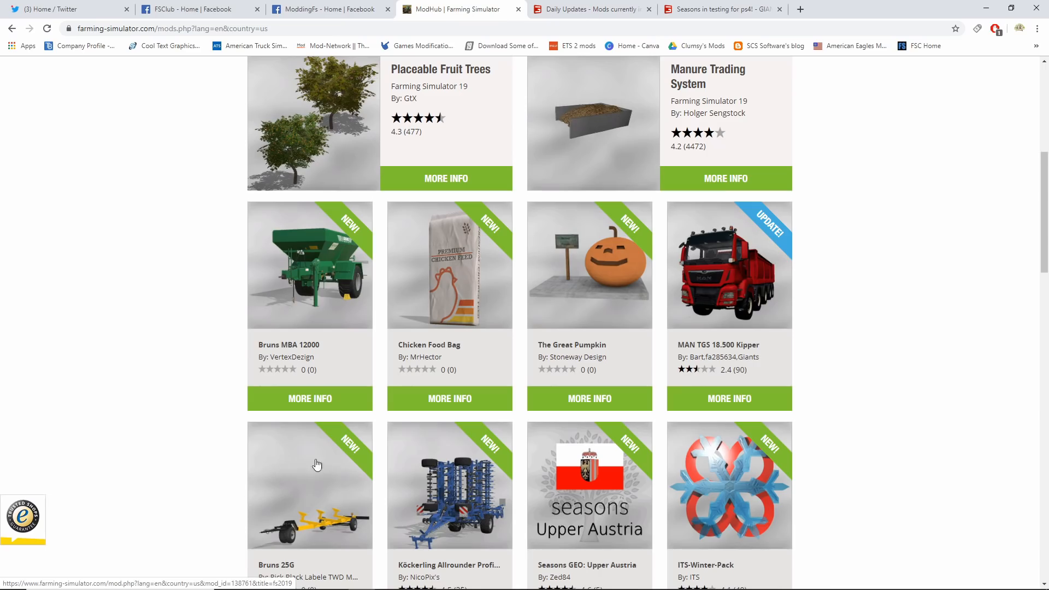
scroll("up", 3)
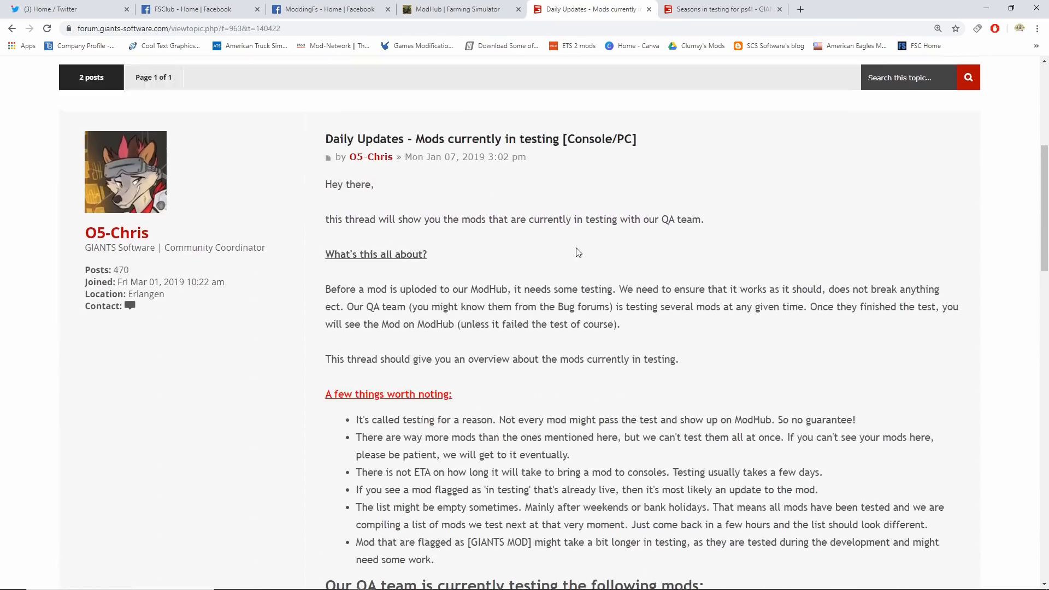
Step: Scroll the Daily Updates testing thread to the console list showing 138 waiting mods
scroll("down", 3)
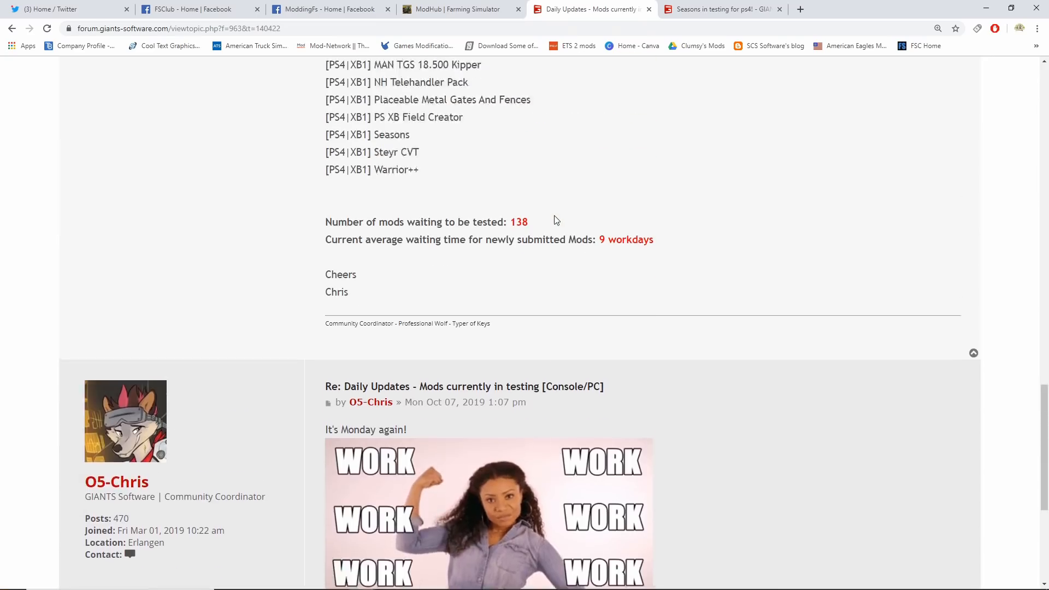
scroll("up", 3)
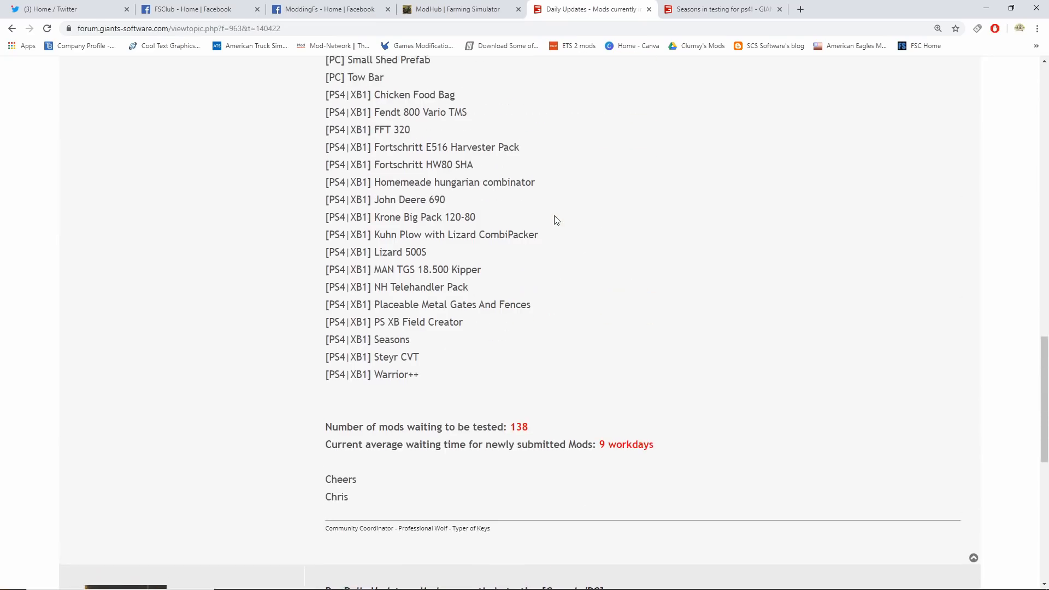
mouse_move(384, 356)
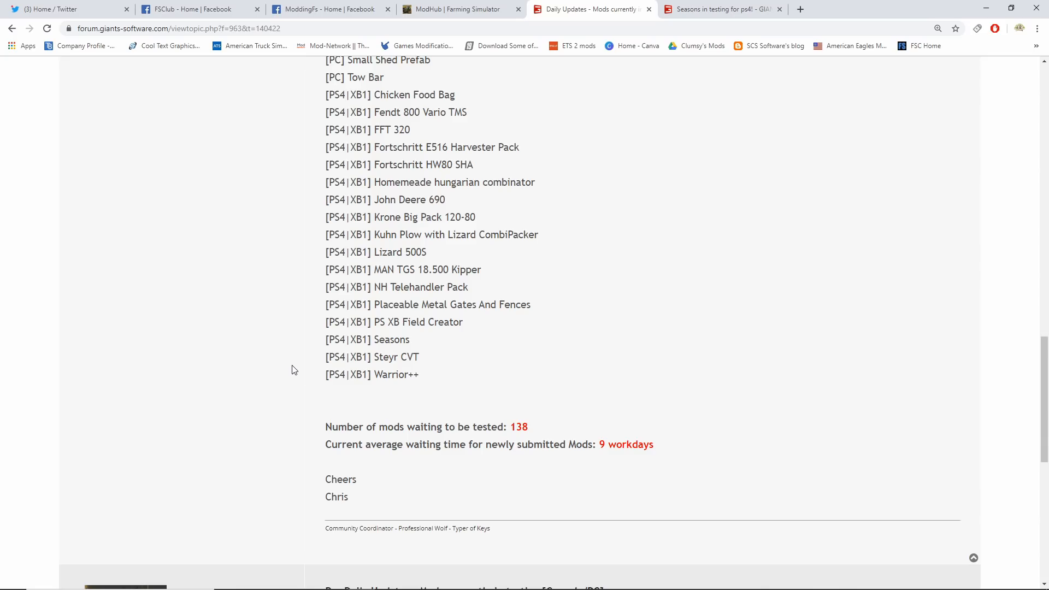
mouse_move(313, 357)
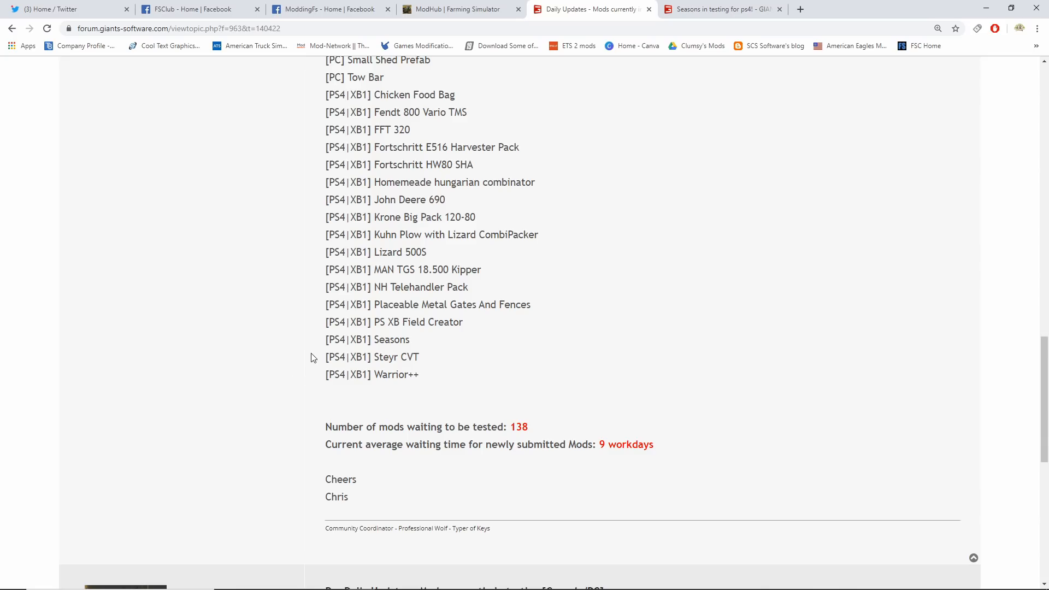
mouse_move(319, 348)
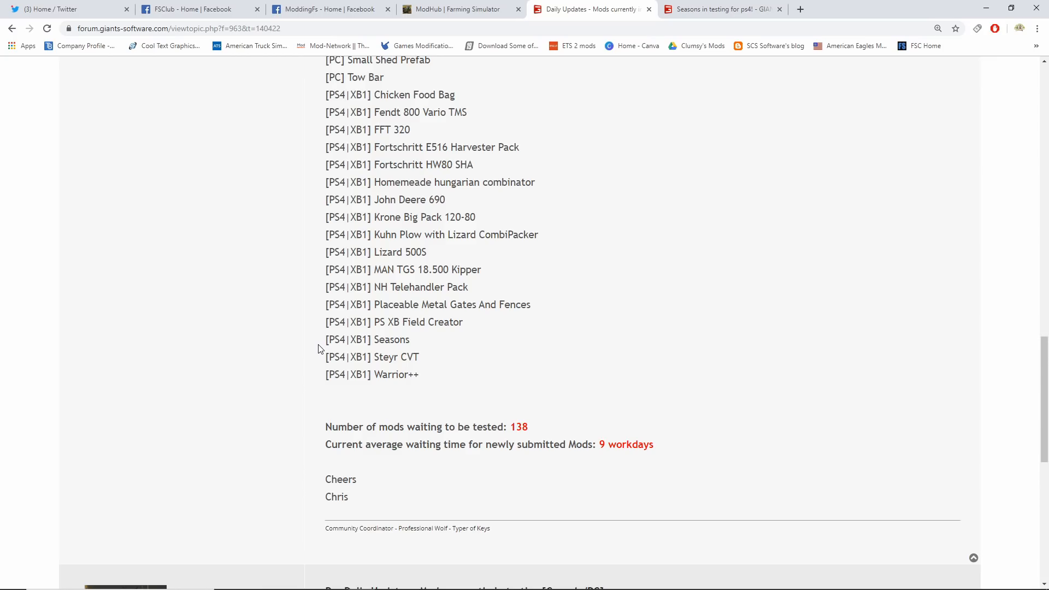
mouse_move(656, 5)
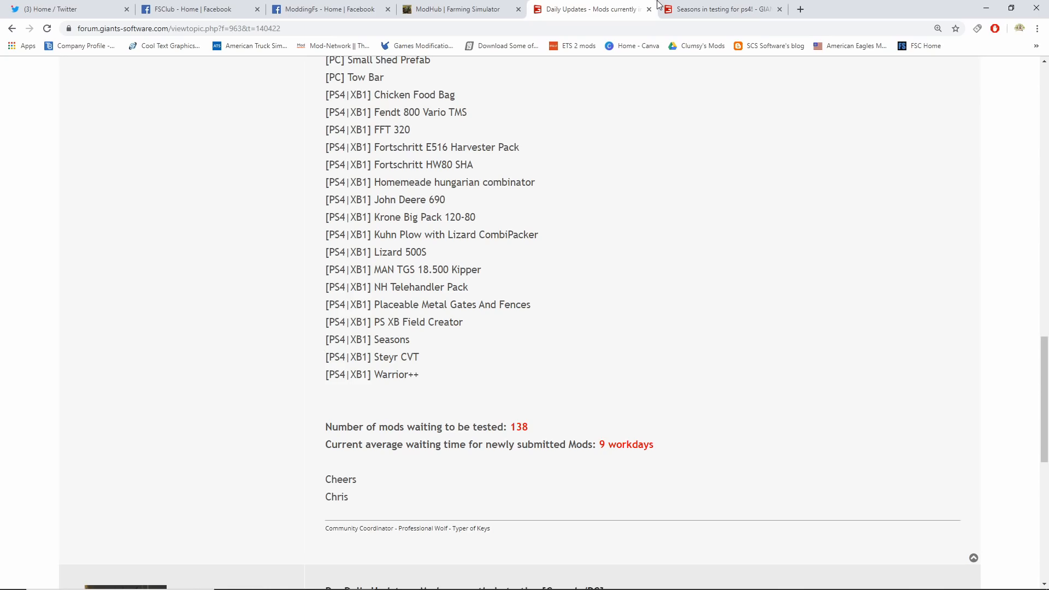
Step: Switch to the 'Seasons in testing for ps4!' thread and read replies about console updates
left_click(719, 9)
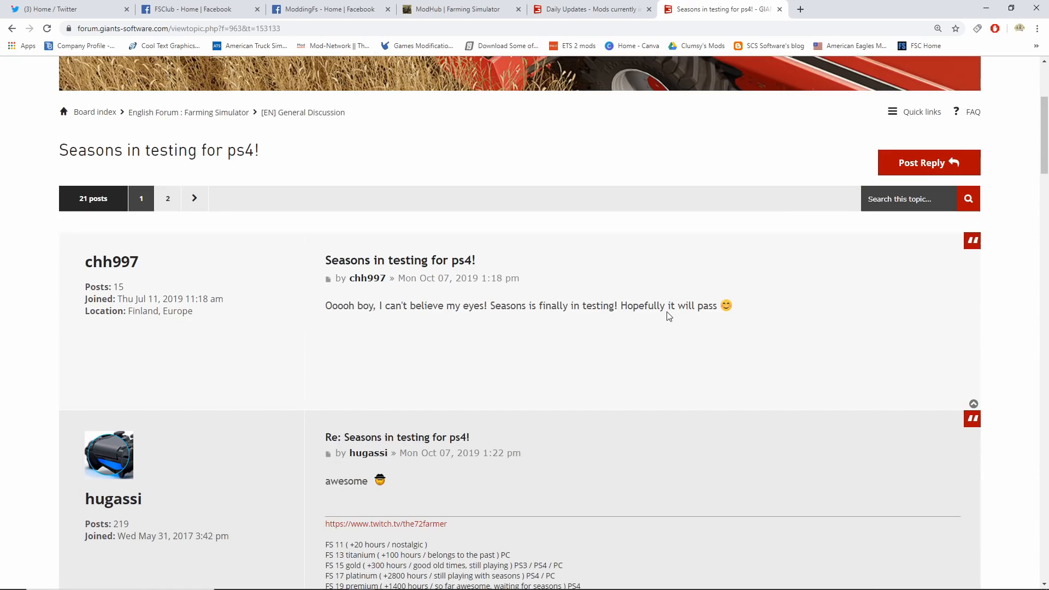
mouse_move(609, 366)
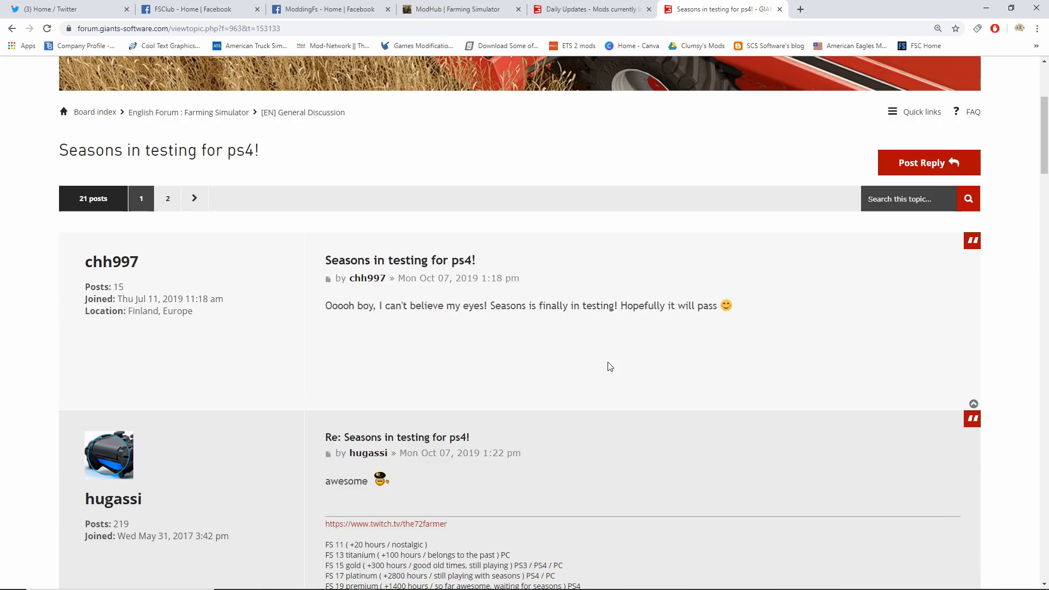
scroll("down", 3)
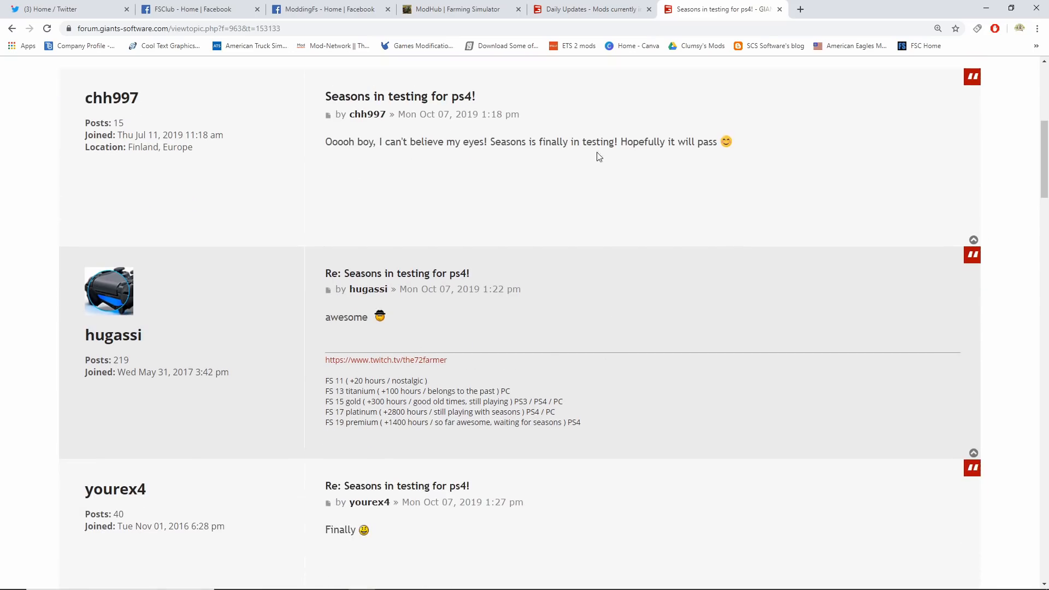
scroll("down", 3)
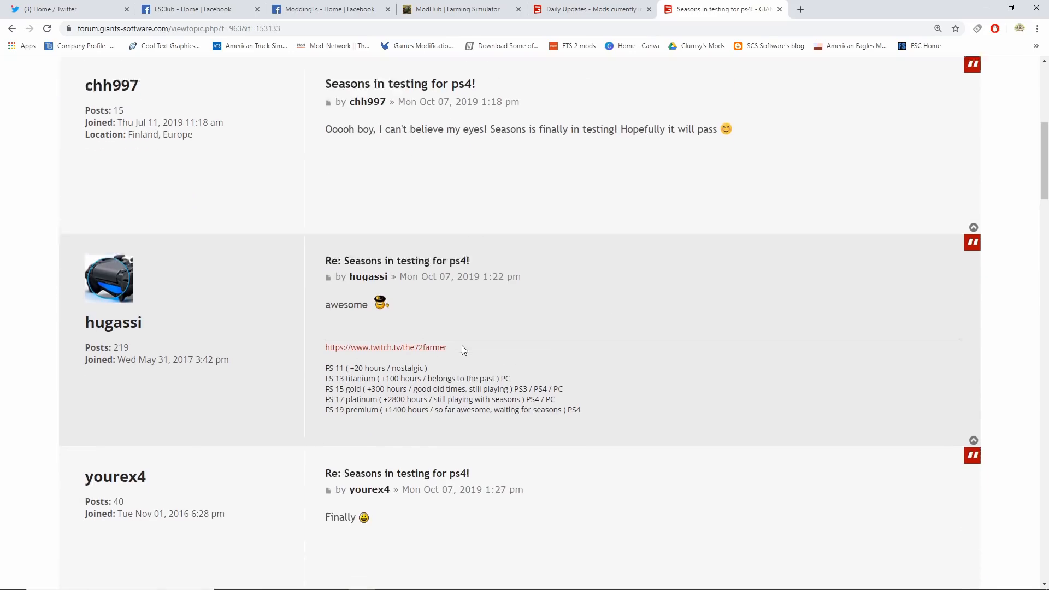
scroll("down", 3)
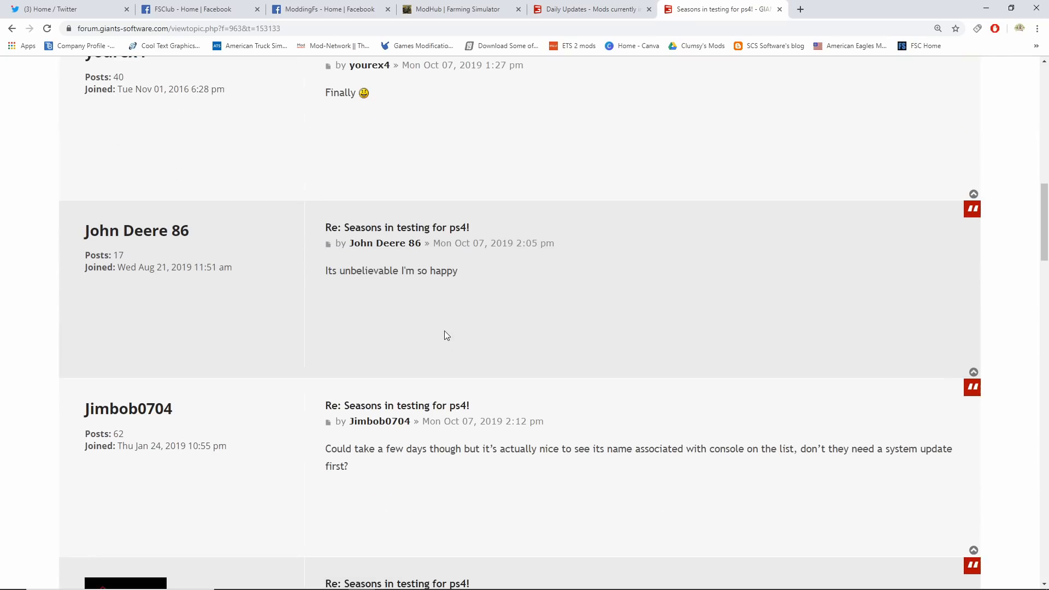
scroll("down", 3)
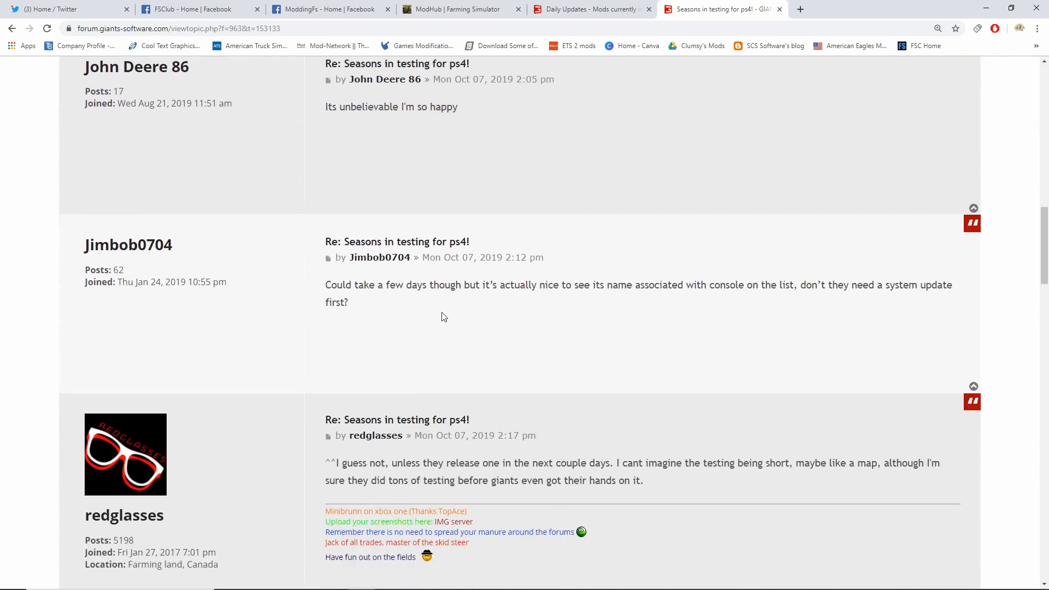
scroll("down", 3)
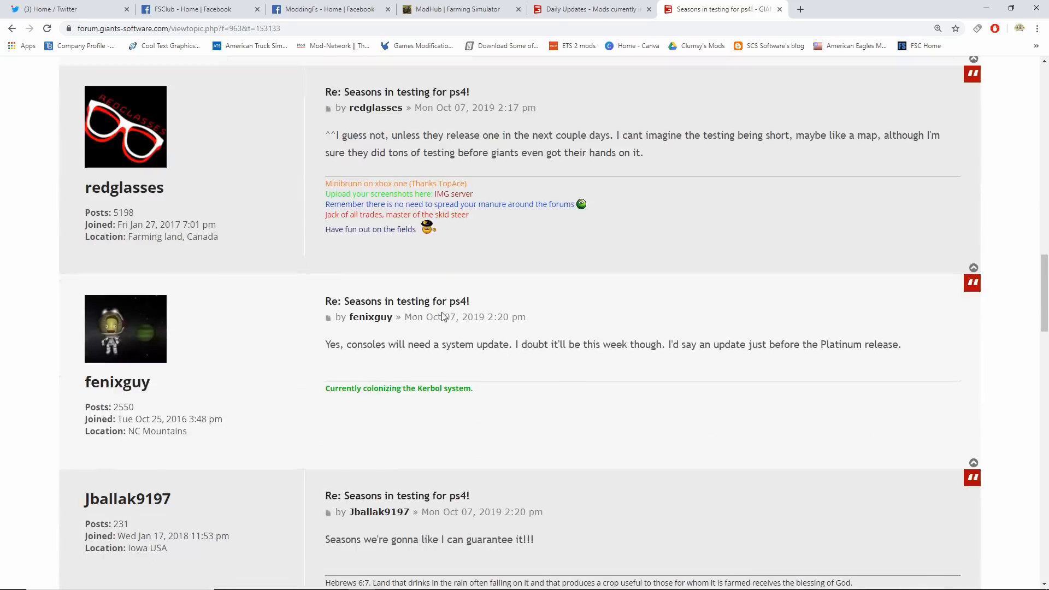
mouse_move(444, 499)
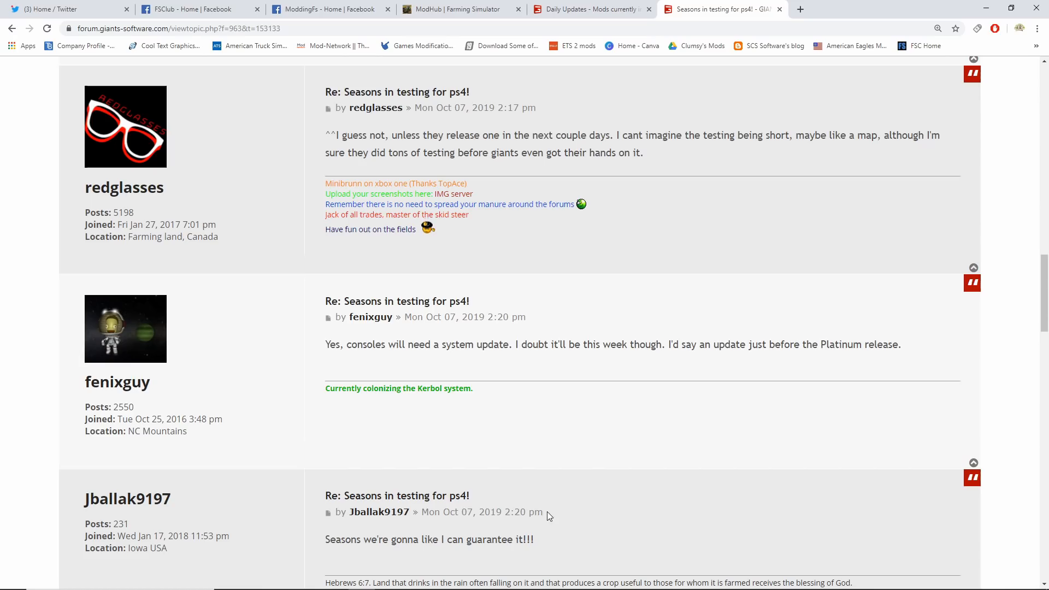
mouse_move(540, 485)
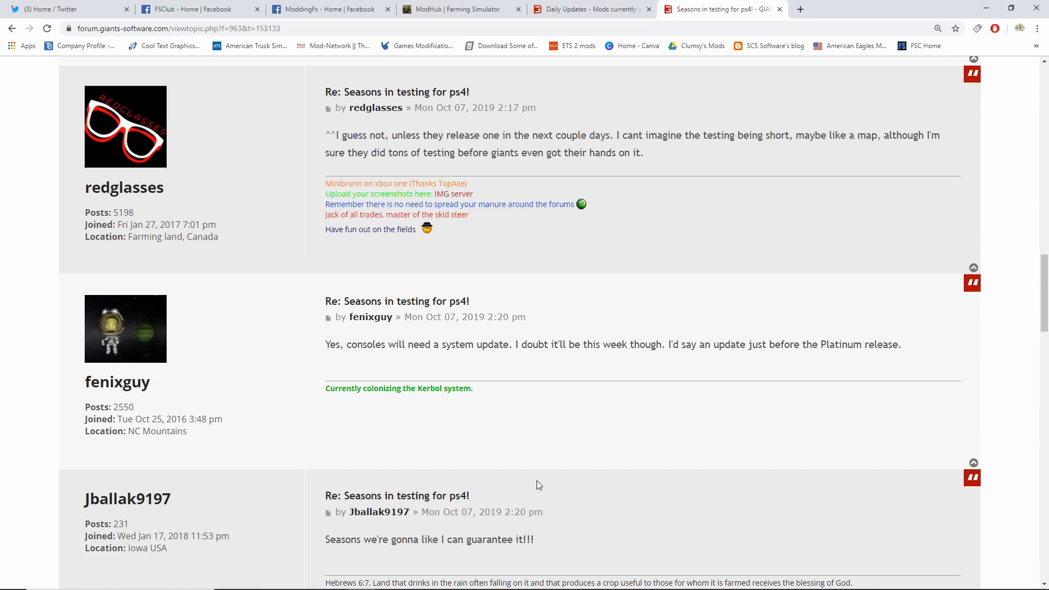